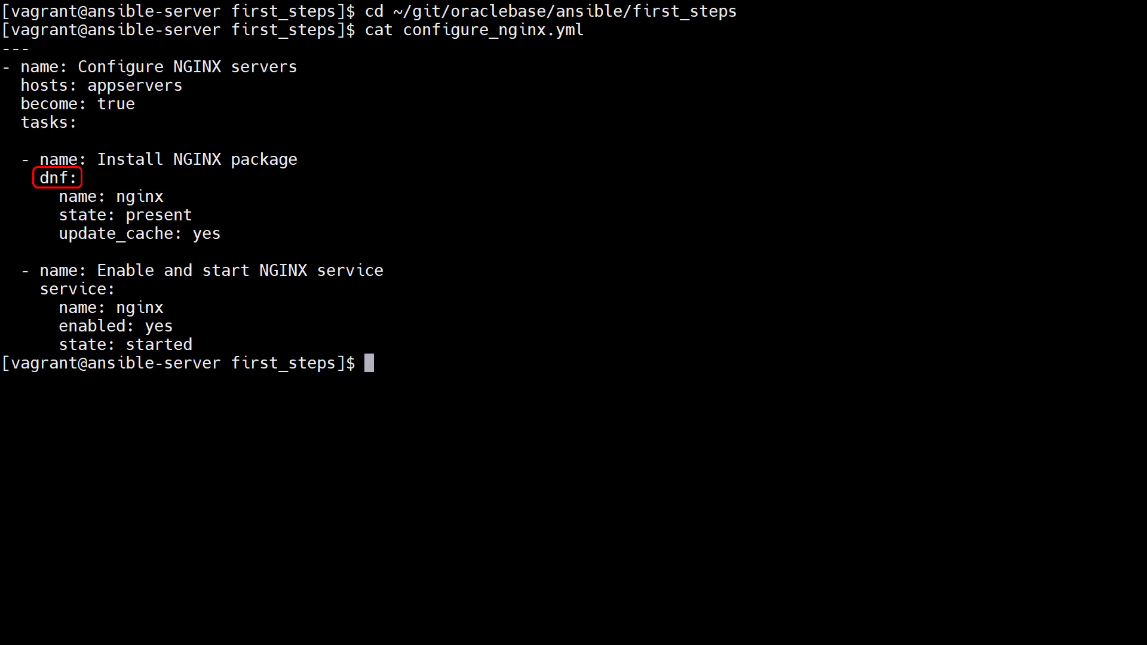
Run the configure_nginx.yml playbook on both app servers, then display the extended playbook with firewall tasks.
{"action": "left_click", "coordinate": [114, 196]}
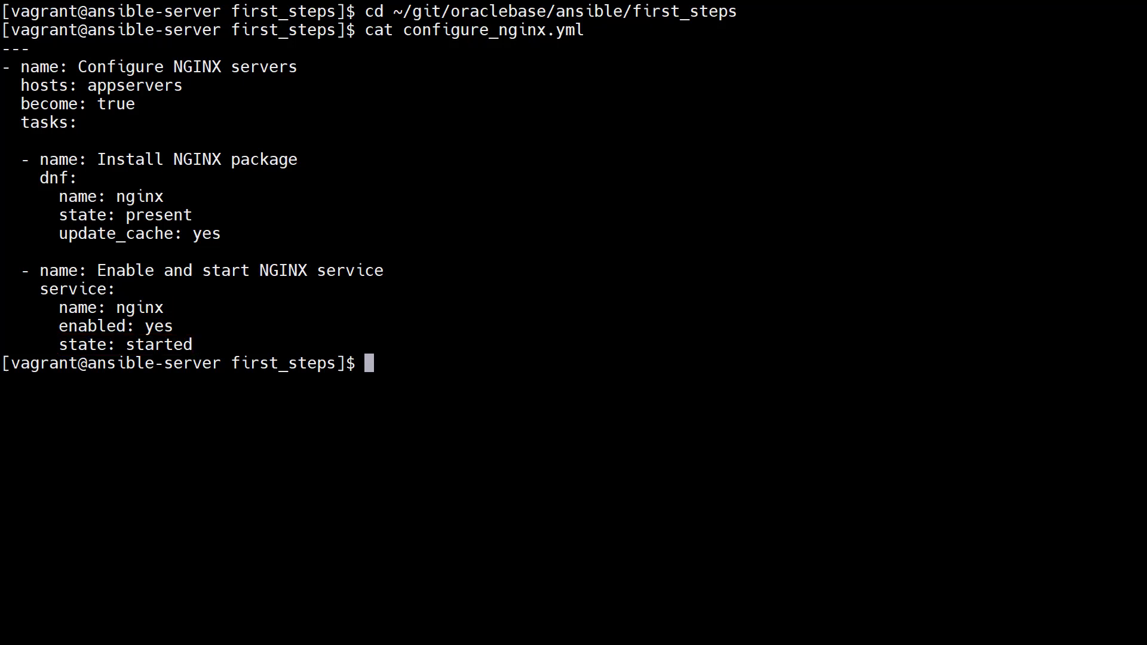
{"action": "type", "text": "ansible-playbook configure_nginx.yml"}
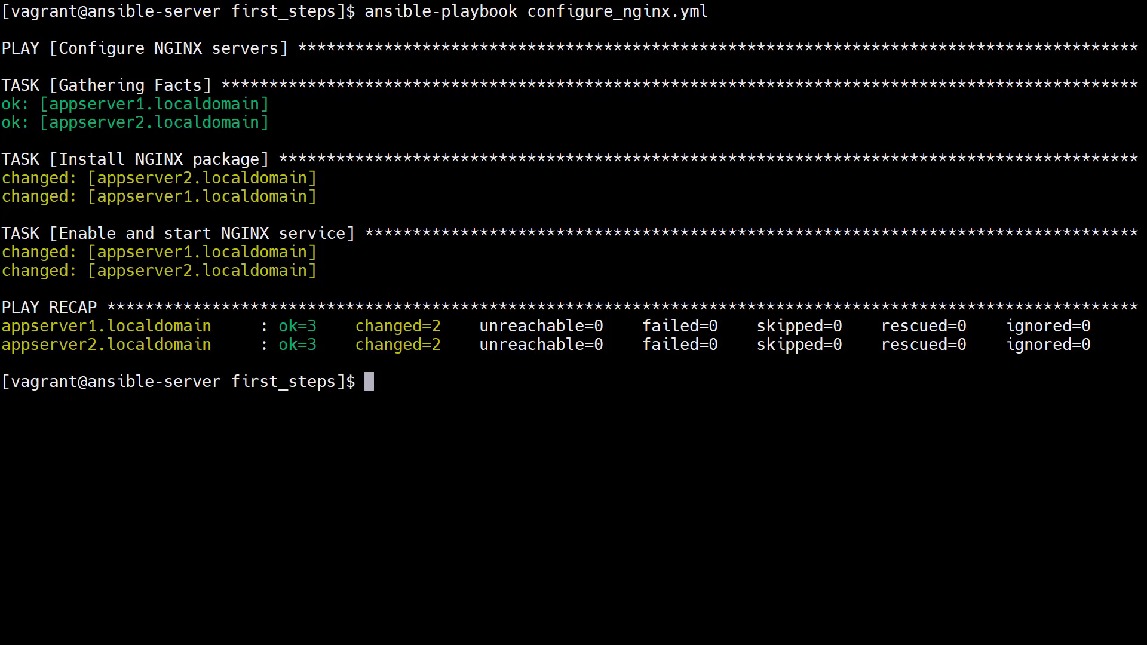
{"action": "type", "text": "cat configure_nginx.yml"}
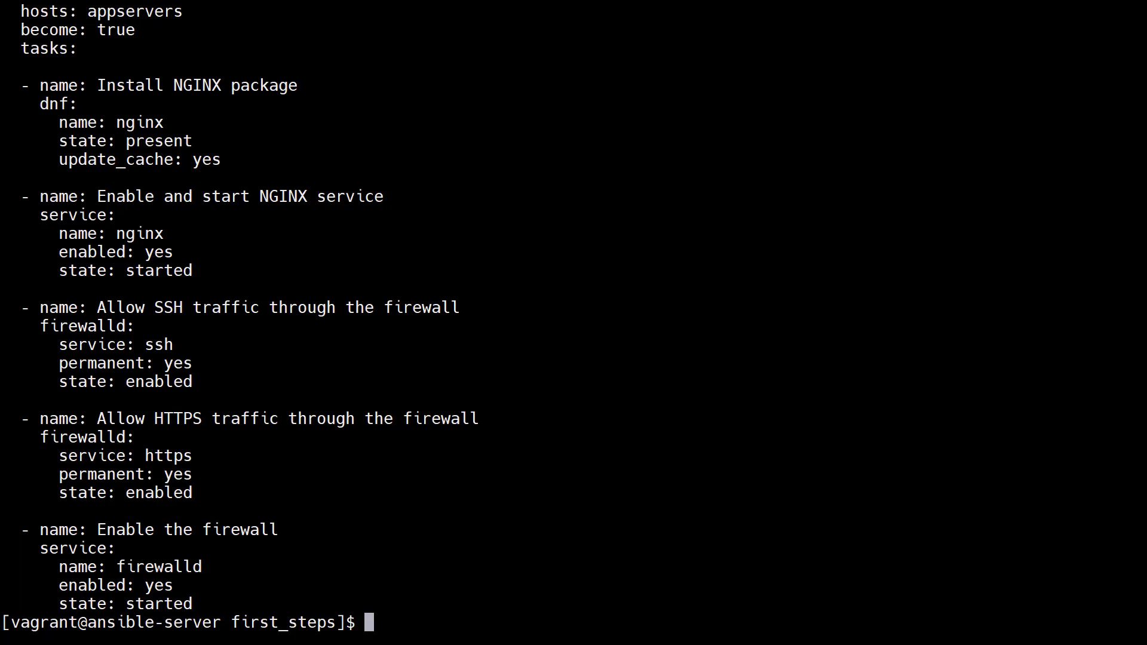
Rerun configure_nginx.yml so the SSH/HTTPS firewall rules and firewalld are applied to both servers.
{"action": "type", "text": "ansible-playbook configure_nginx.yml"}
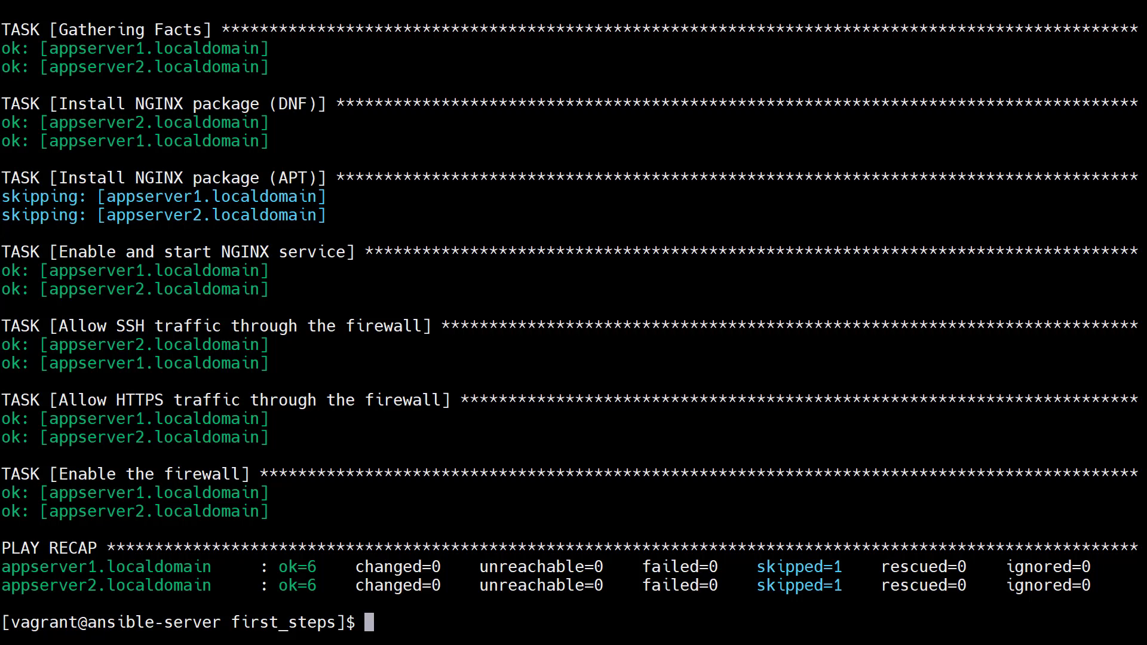
Gather facts from database1.localdomain with the gather_facts module, paged through more.
{"action": "type", "text": "ansible database1.localdomain -m gather_facts | more"}
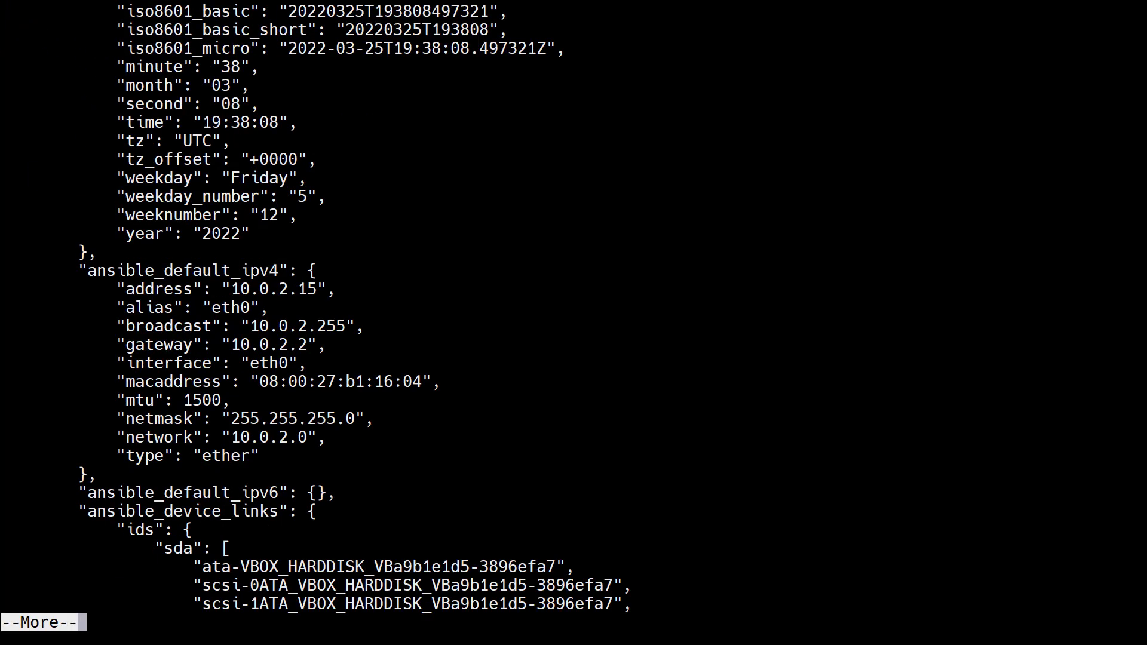
Page through database1's facts from network offload settings and disks to its mounted filesystems.
{"action": "key", "text": "Space"}
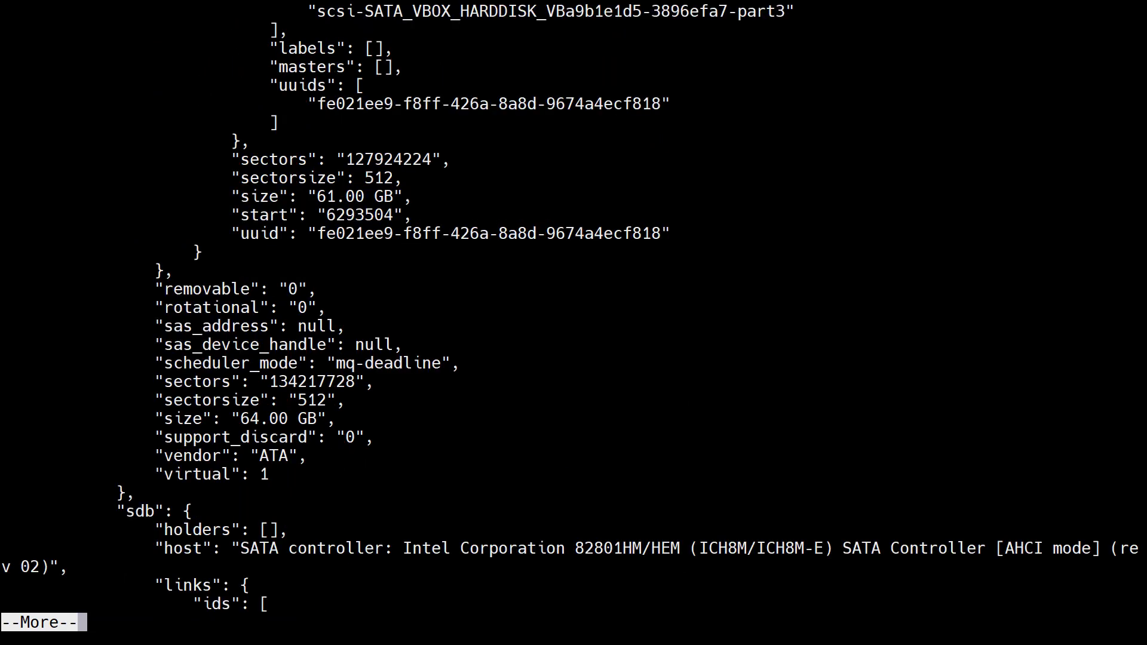
{"action": "key", "text": "space"}
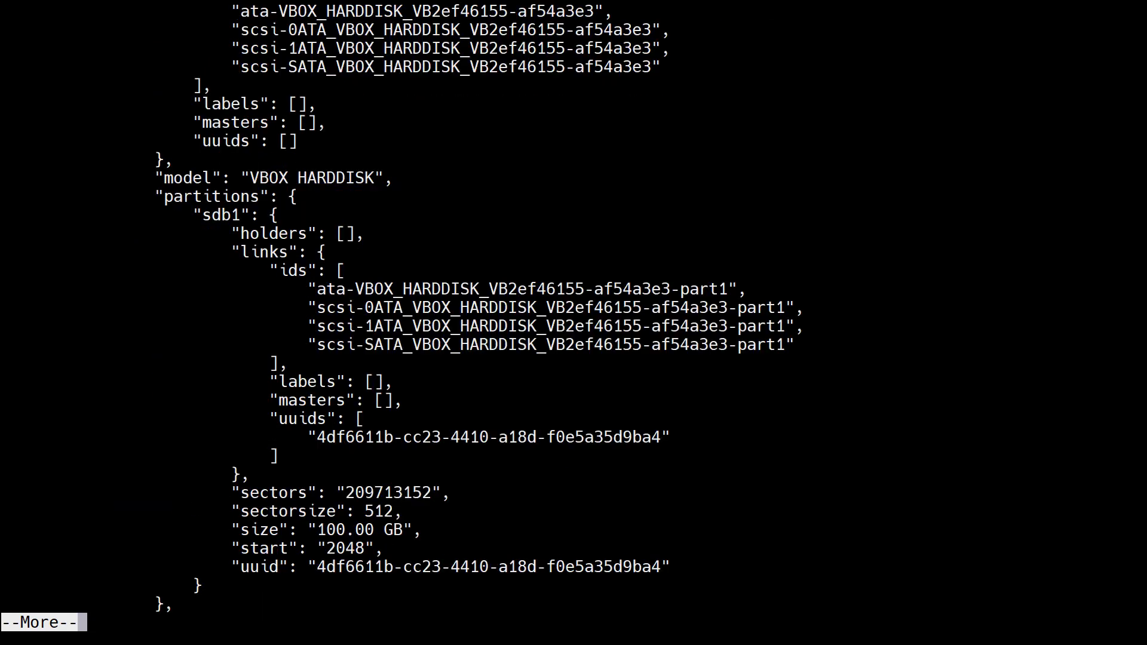
{"action": "scroll", "scroll_direction": "down", "scroll_amount": 3}
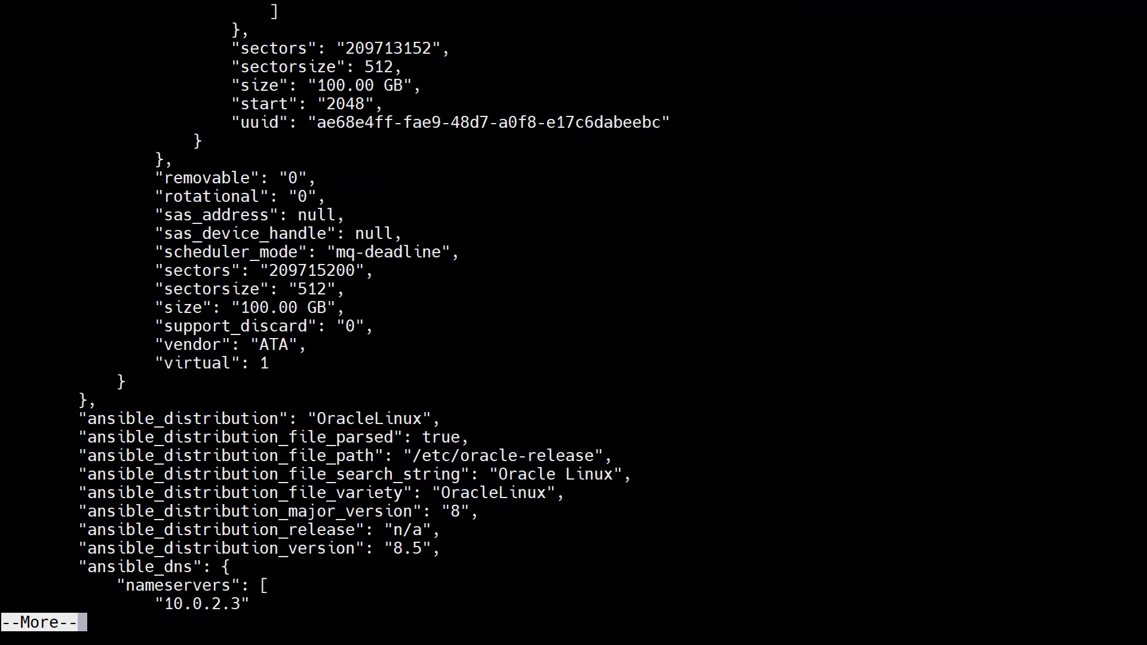
{"action": "key", "text": "space"}
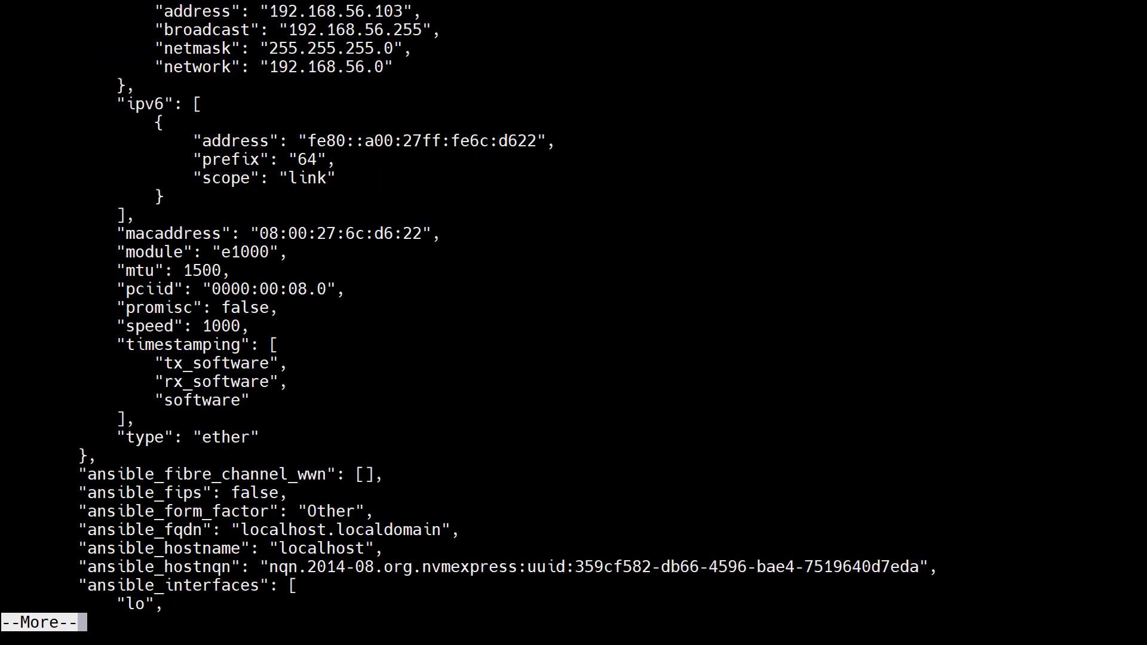
{"action": "key", "text": "space"}
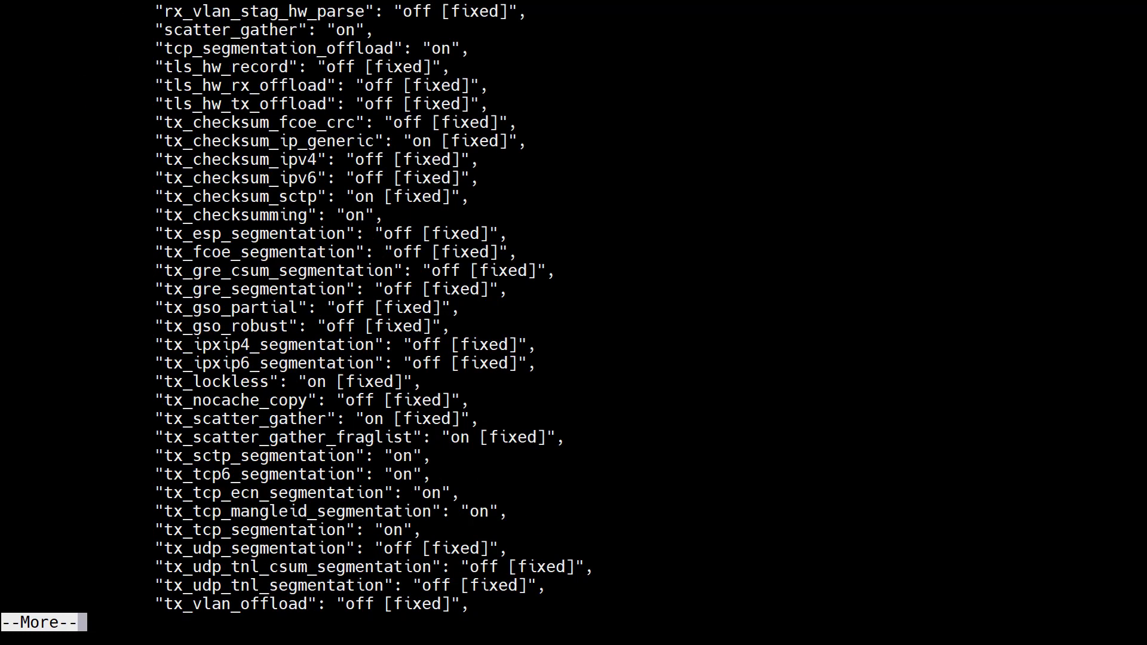
{"action": "key", "text": "space"}
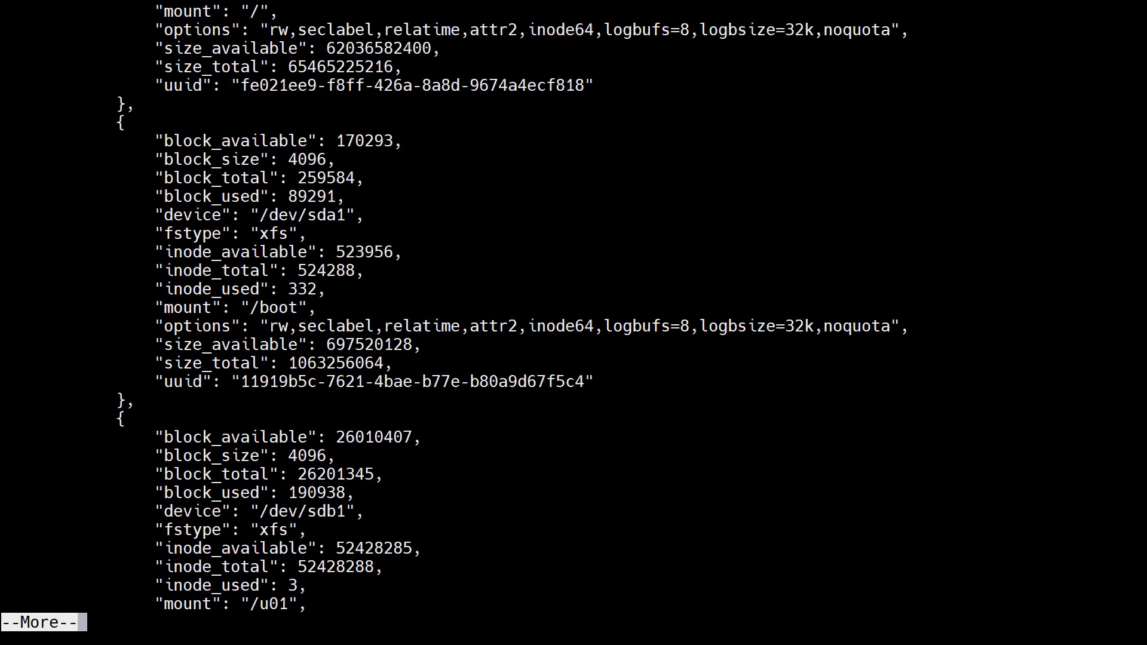
{"action": "key", "text": "space"}
{"action": "type", "text": "cat update_database_packages.yml"}
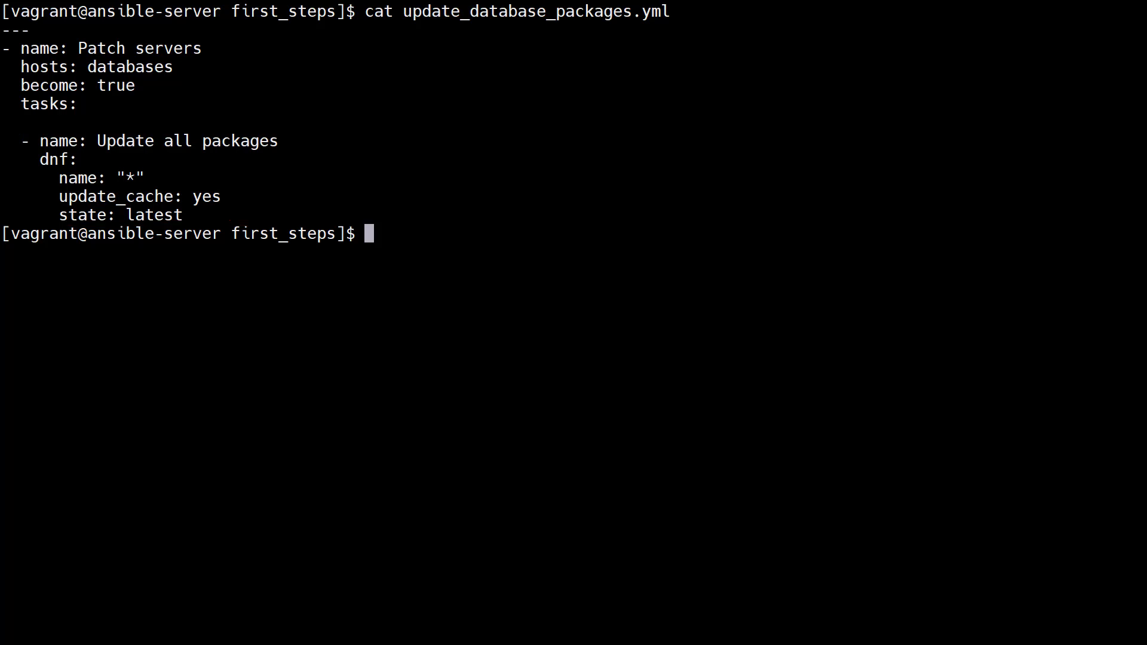
Run update_database_packages.yml to patch database1, then display the playbook with its added reboot task.
{"action": "type", "text": "ansible-playbook update_database_packages.yml"}
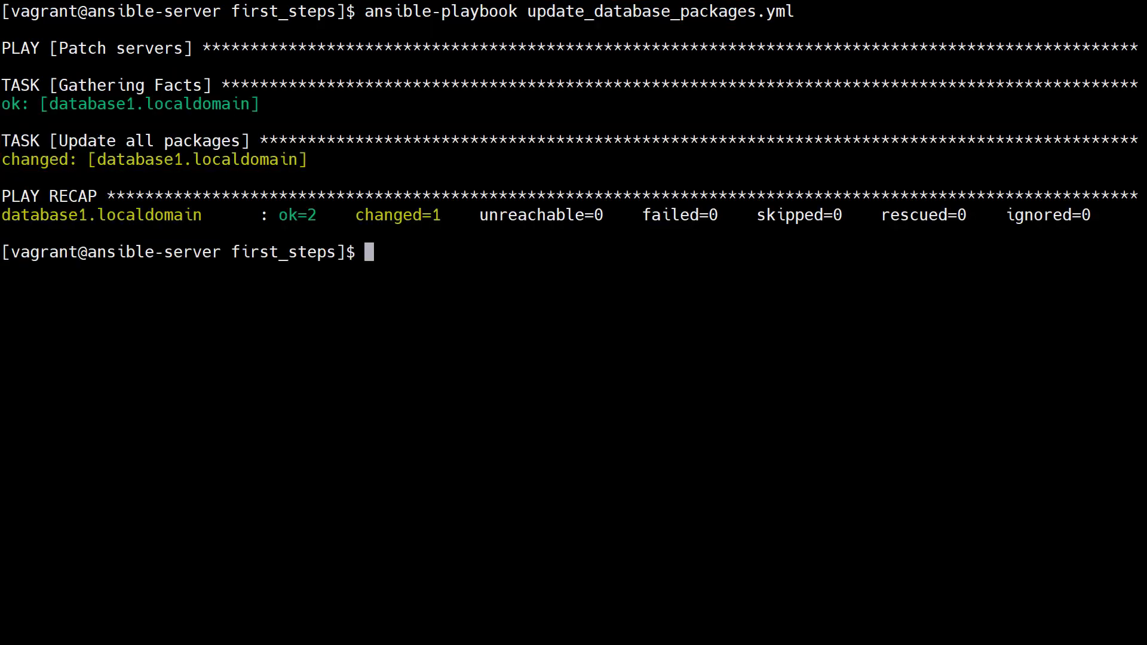
{"action": "type", "text": "cat update_database_packages.yml"}
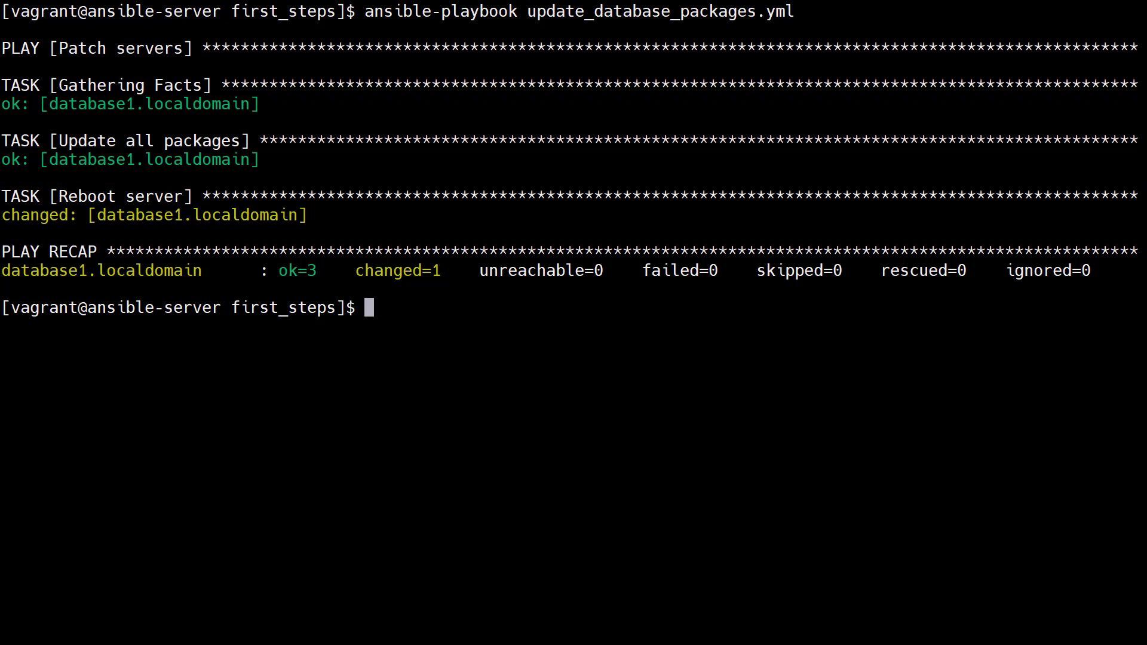
Review the playbook split into DNF and APT update tasks and run it; APT skipped, database1 rebooted.
{"action": "type", "text": "cat update_database_packages.yml"}
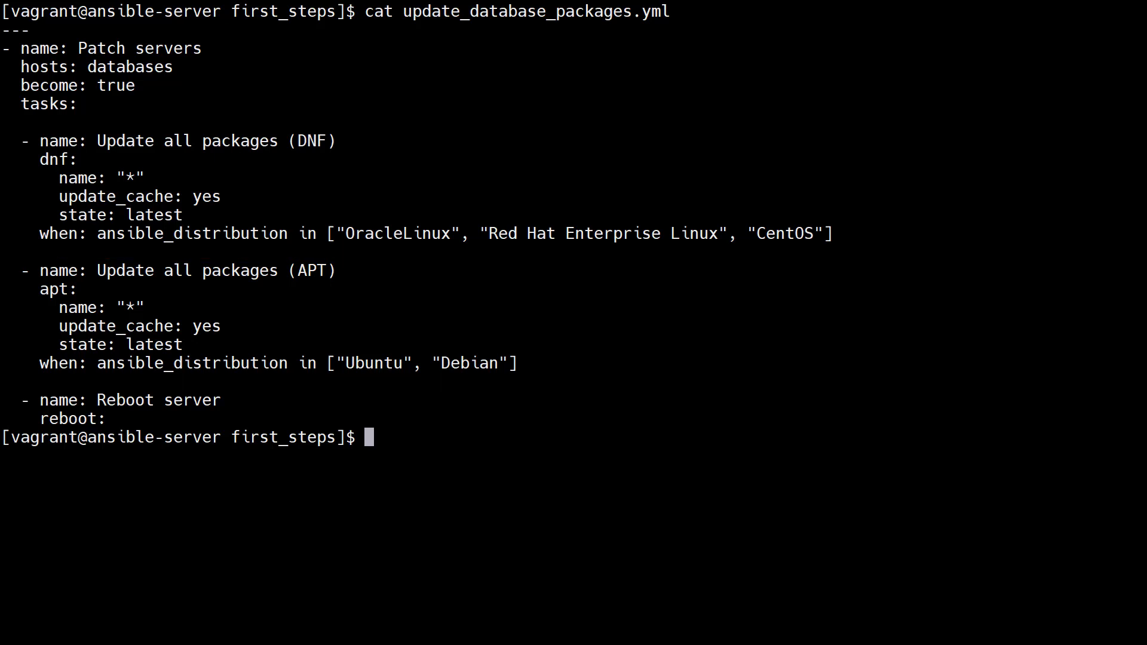
{"action": "type", "text": "ansible-playbook update_database_packages.yml"}
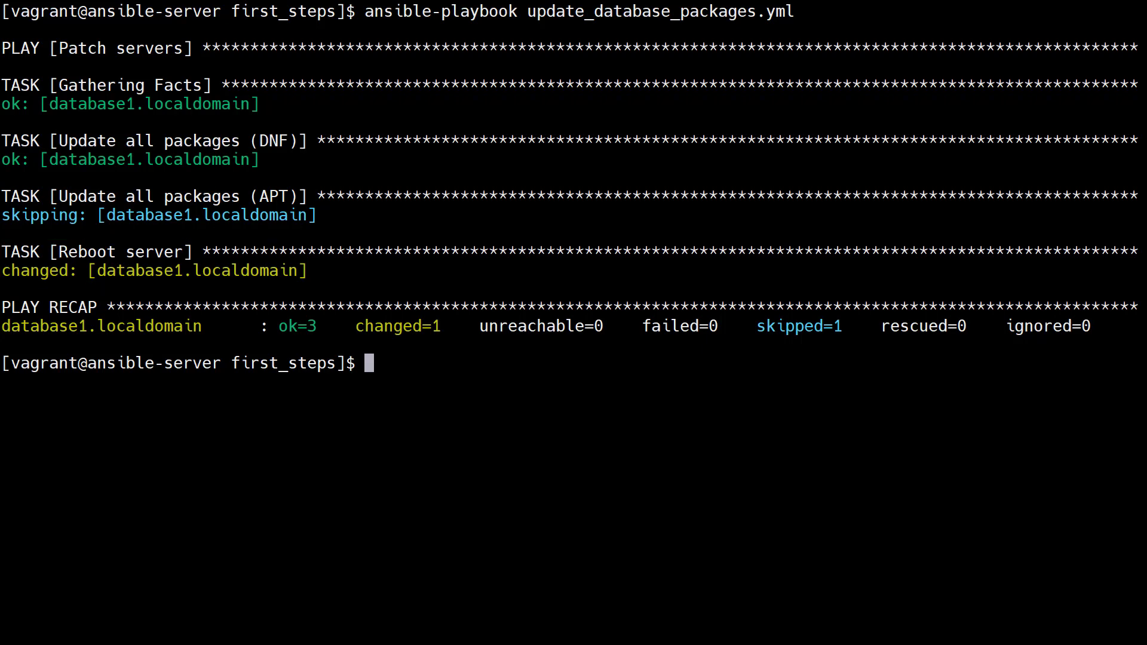
Review the register/when additions that reboot only on changed packages, then start the playbook run.
{"action": "type", "text": "cat update_database_packages.yml"}
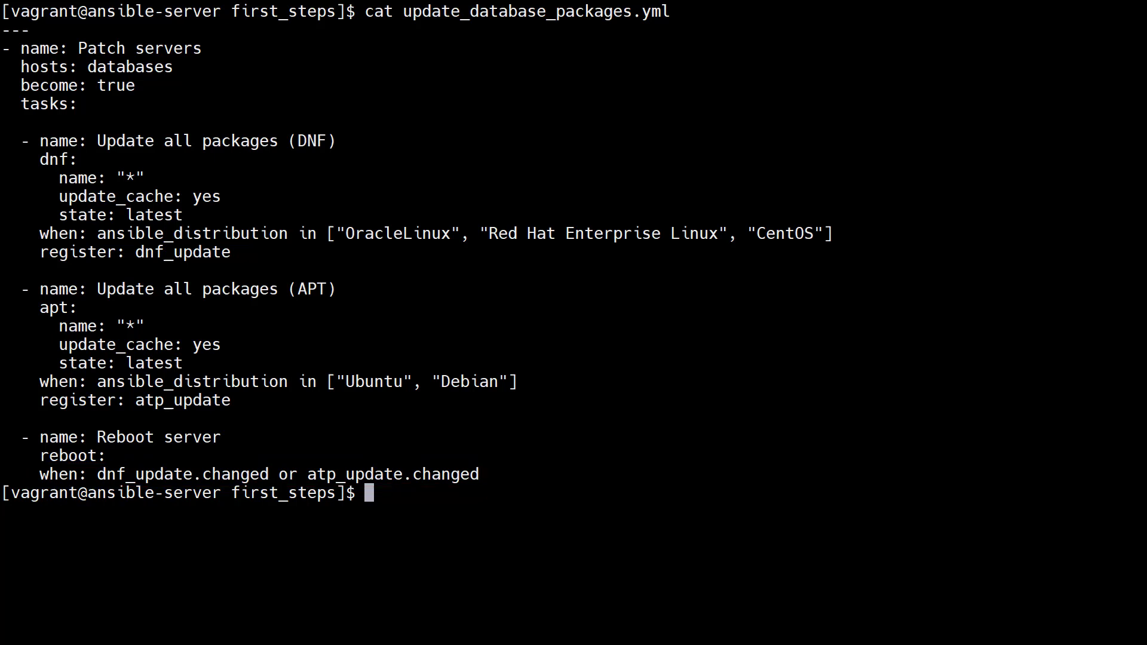
{"action": "type", "text": "ansible-playbook update_database_packages.yml"}
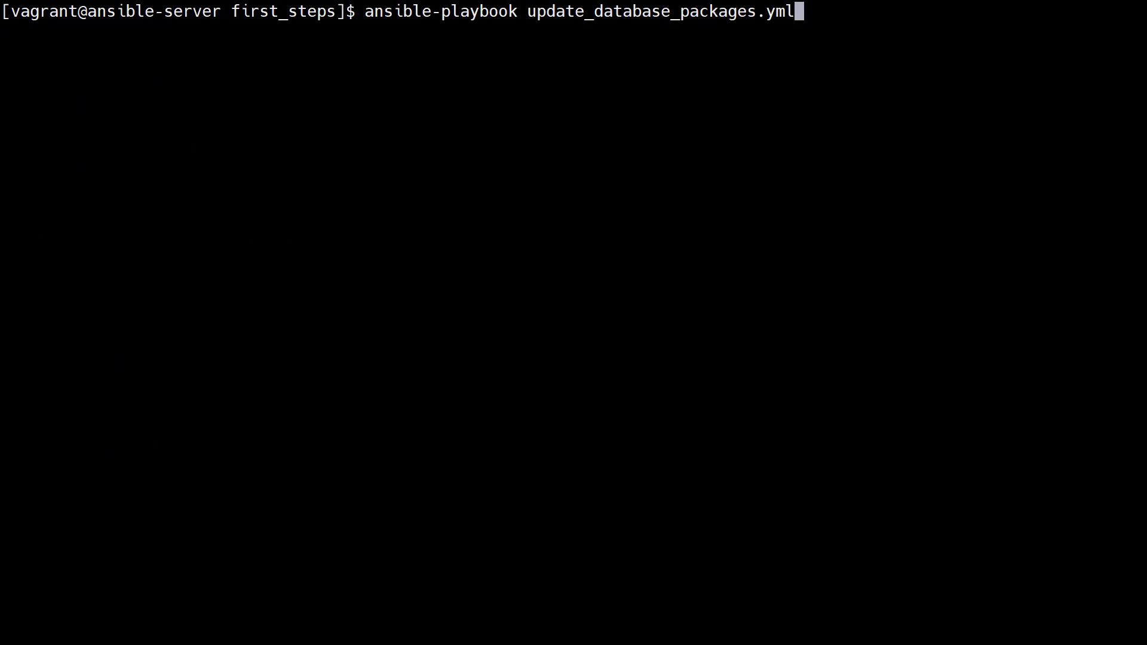